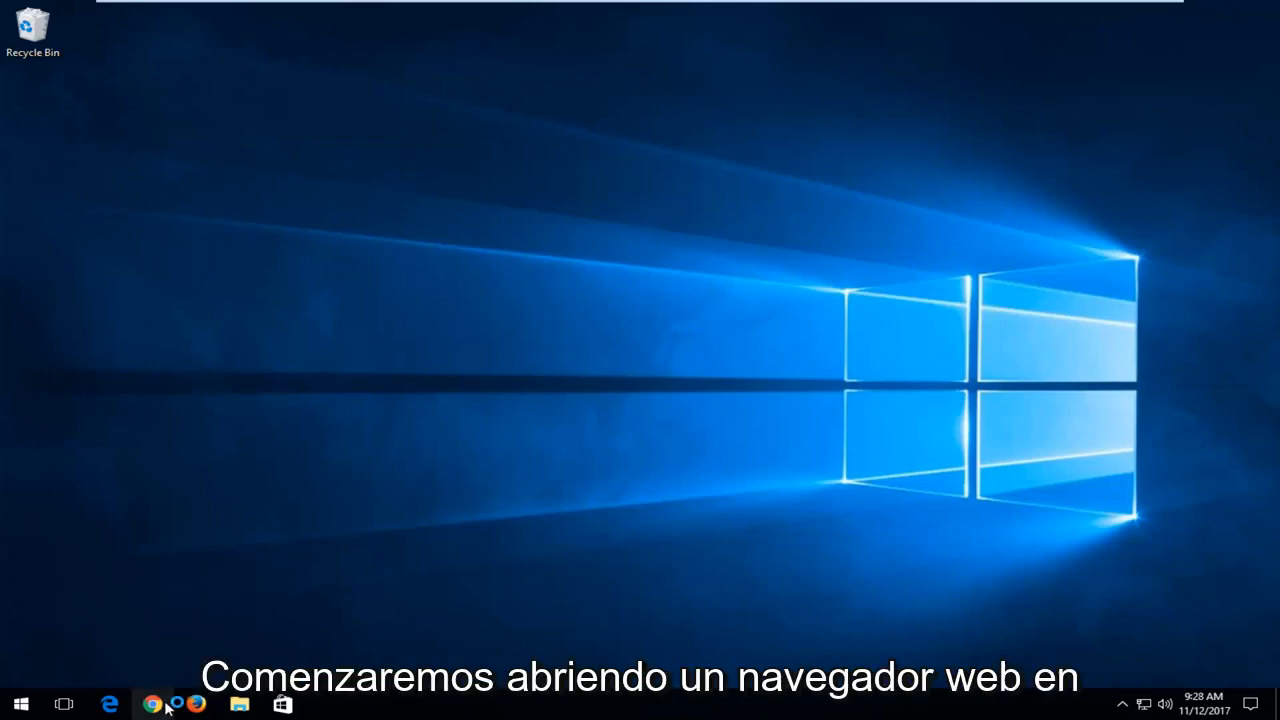
Step: Launch Chrome, go to google.com and search for 'brother printer driver download'
{"action": "left_click", "coordinate": [153, 704]}
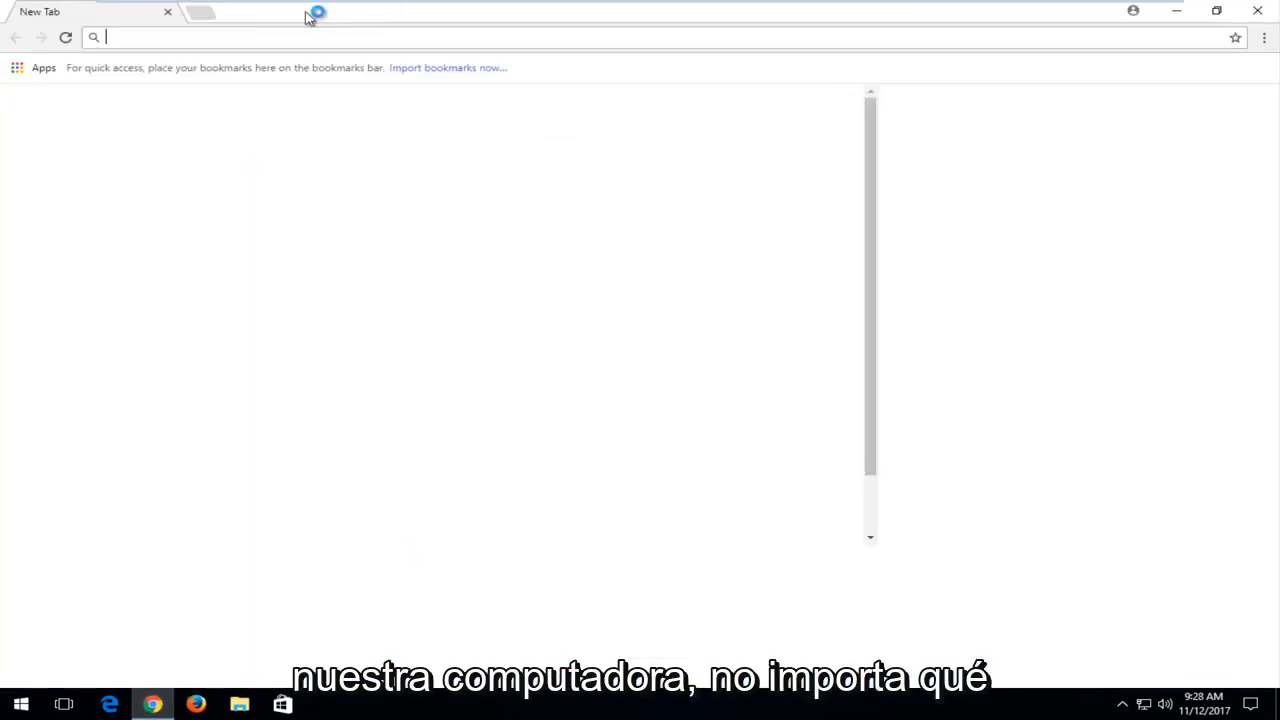
{"action": "type", "text": "google.com"}
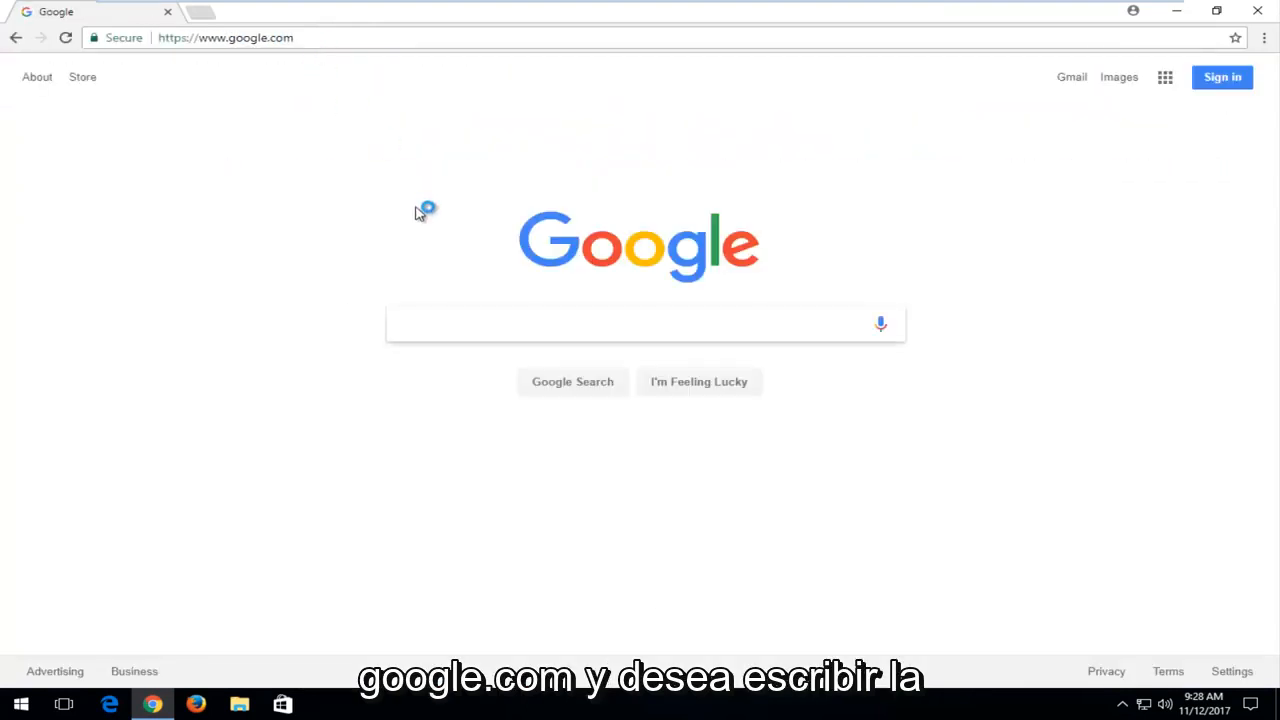
{"action": "type", "text": "brother printer driver download"}
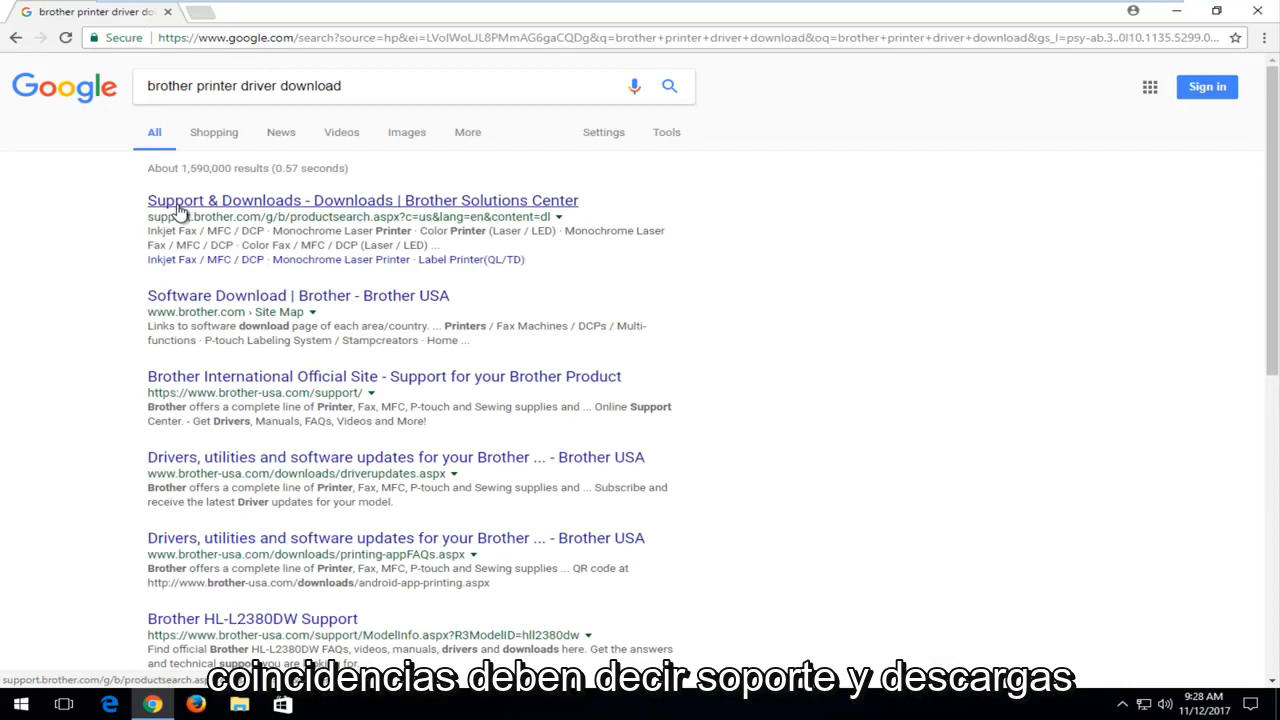
{"action": "mouse_move", "coordinate": [190, 217]}
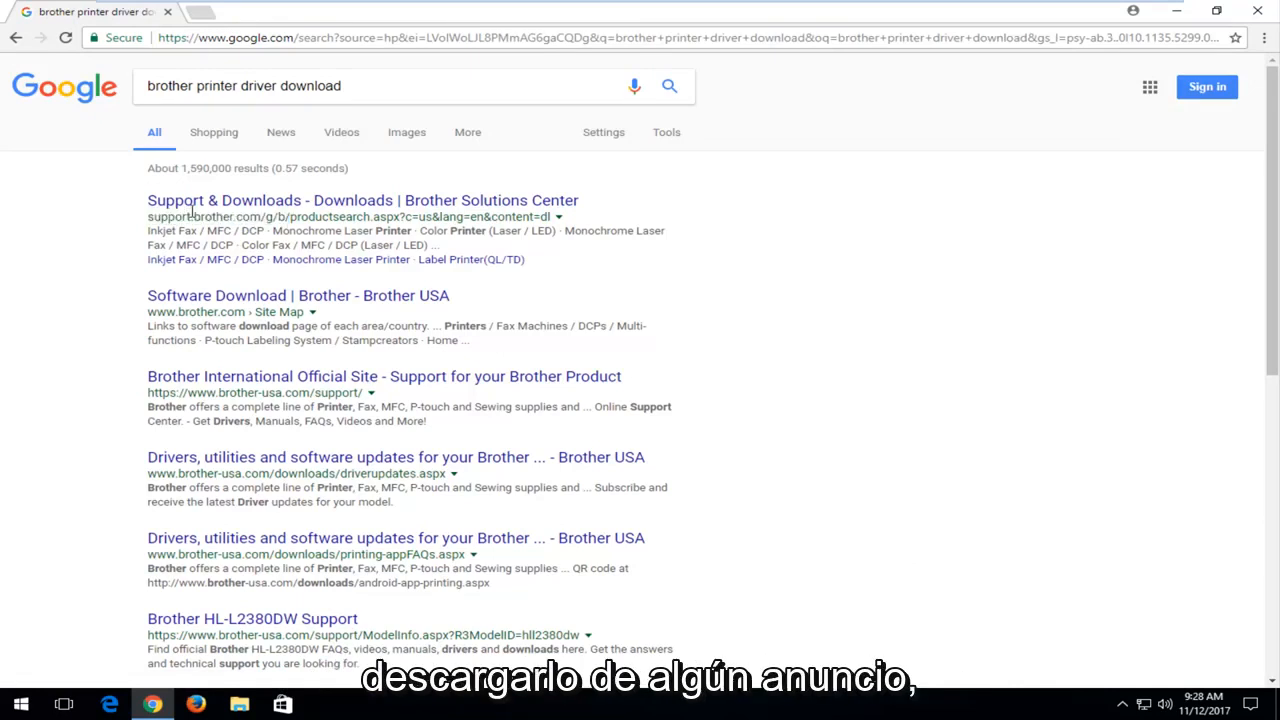
Step: Open Brother's Solutions Center result and search for model HL-L2300D
{"action": "left_click", "coordinate": [362, 200]}
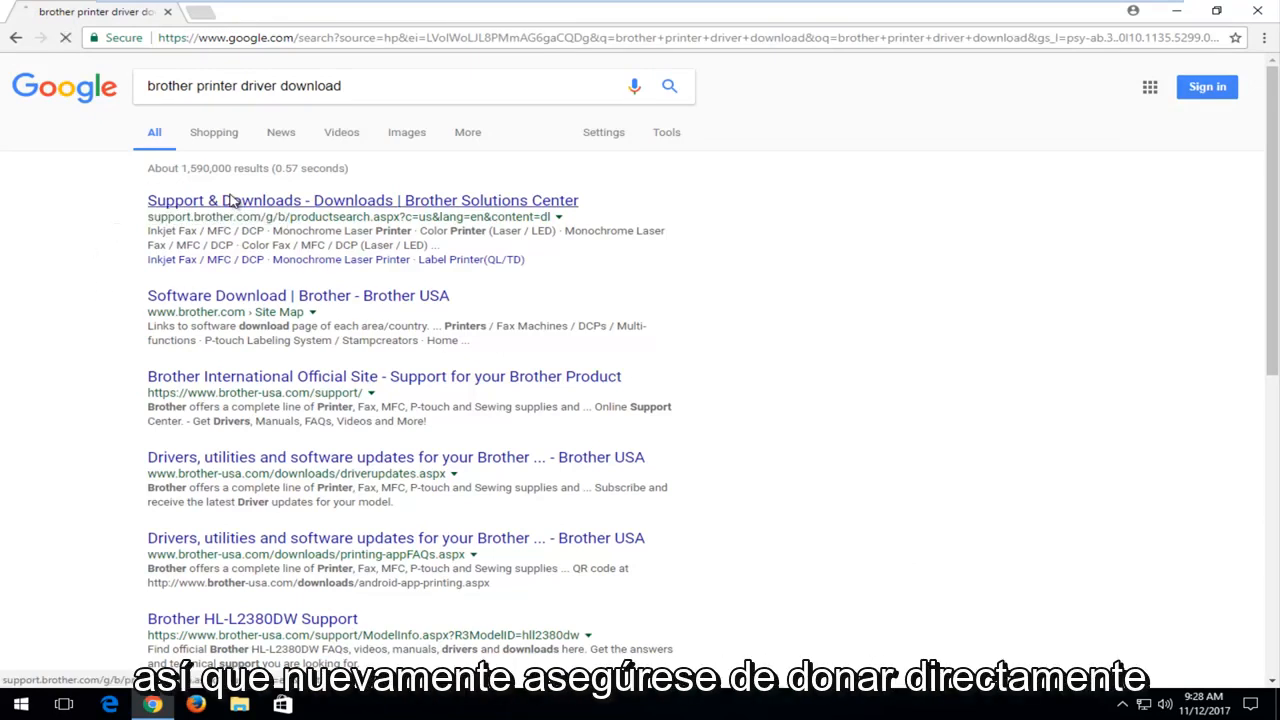
{"action": "left_click", "coordinate": [362, 200]}
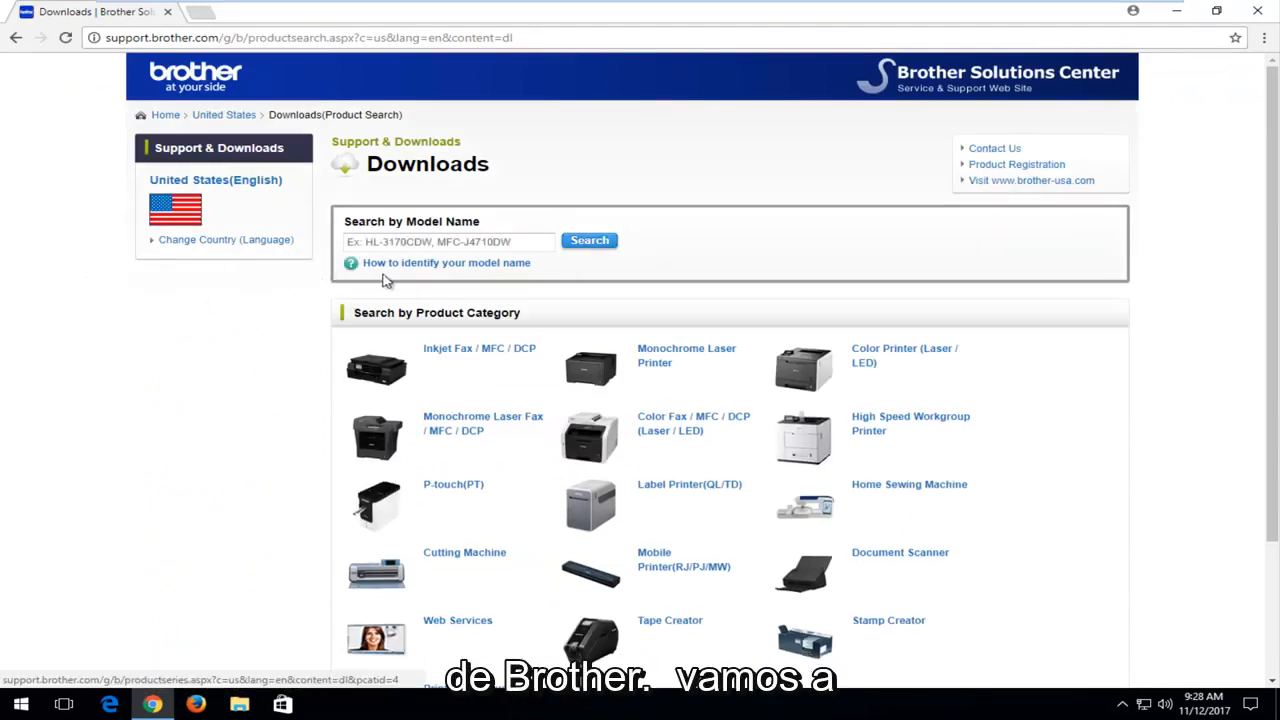
{"action": "type", "text": "HL-L2300D"}
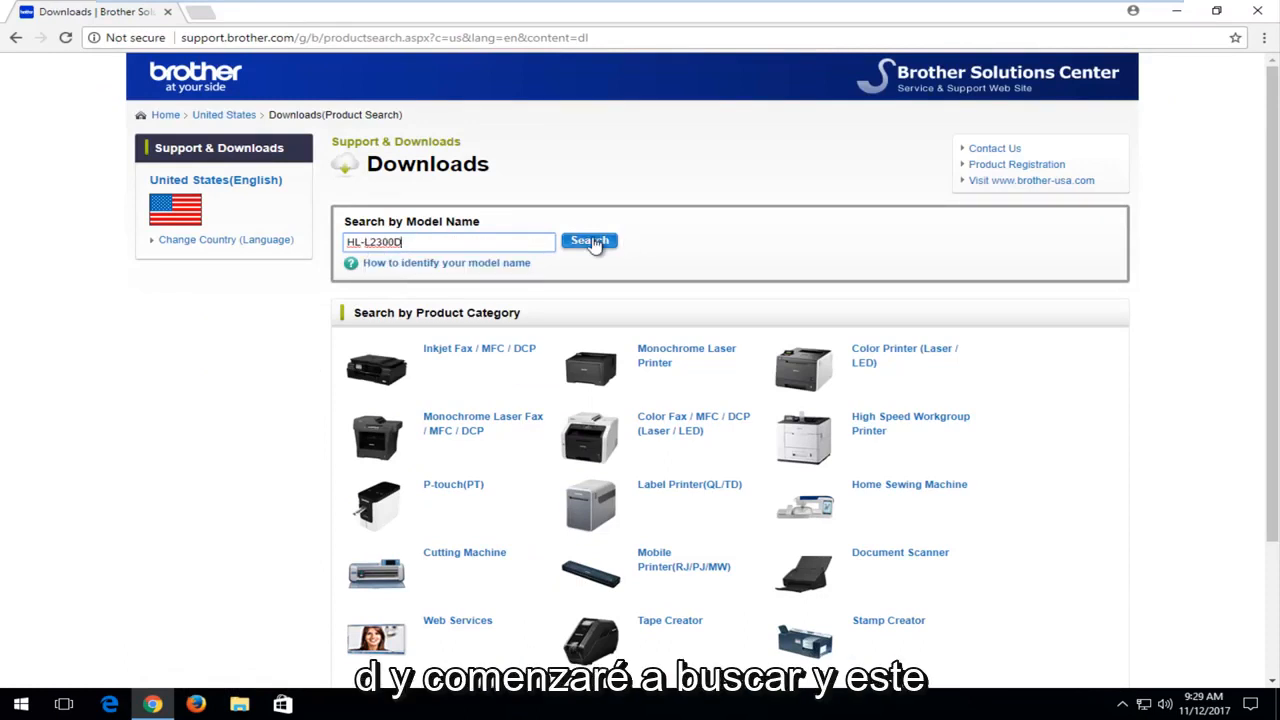
{"action": "left_click", "coordinate": [589, 240]}
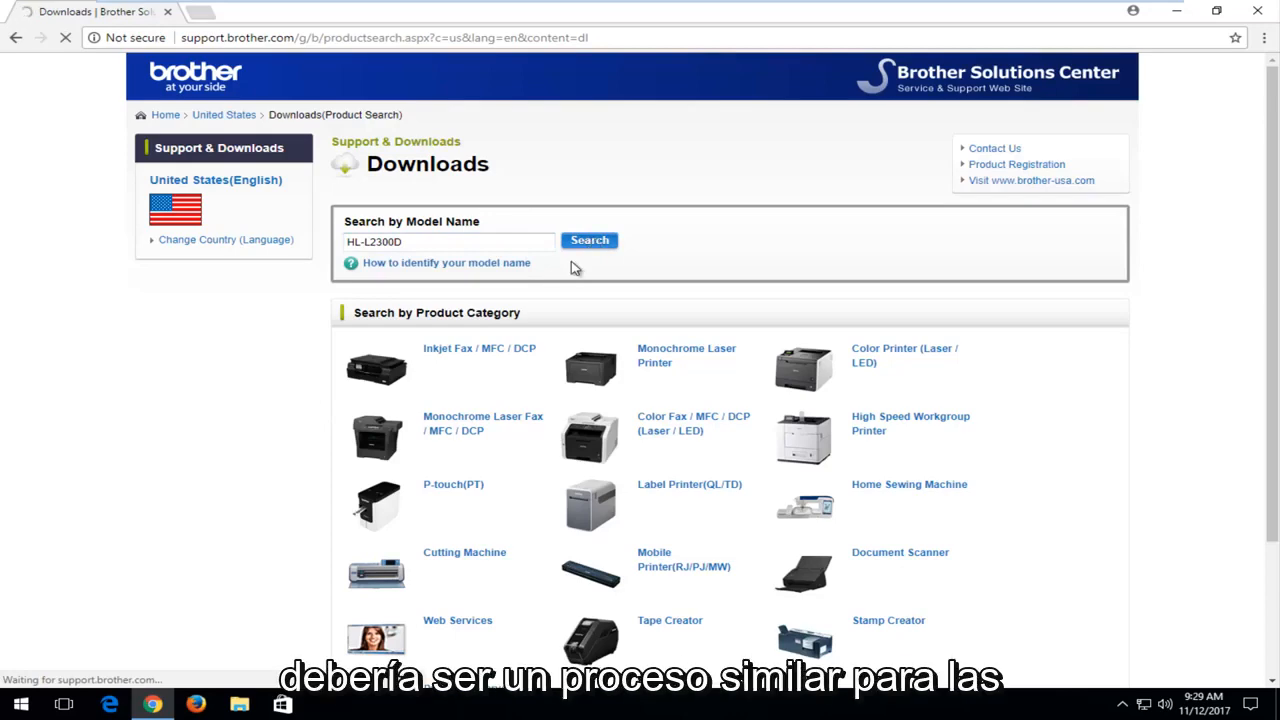
{"action": "left_click", "coordinate": [589, 240]}
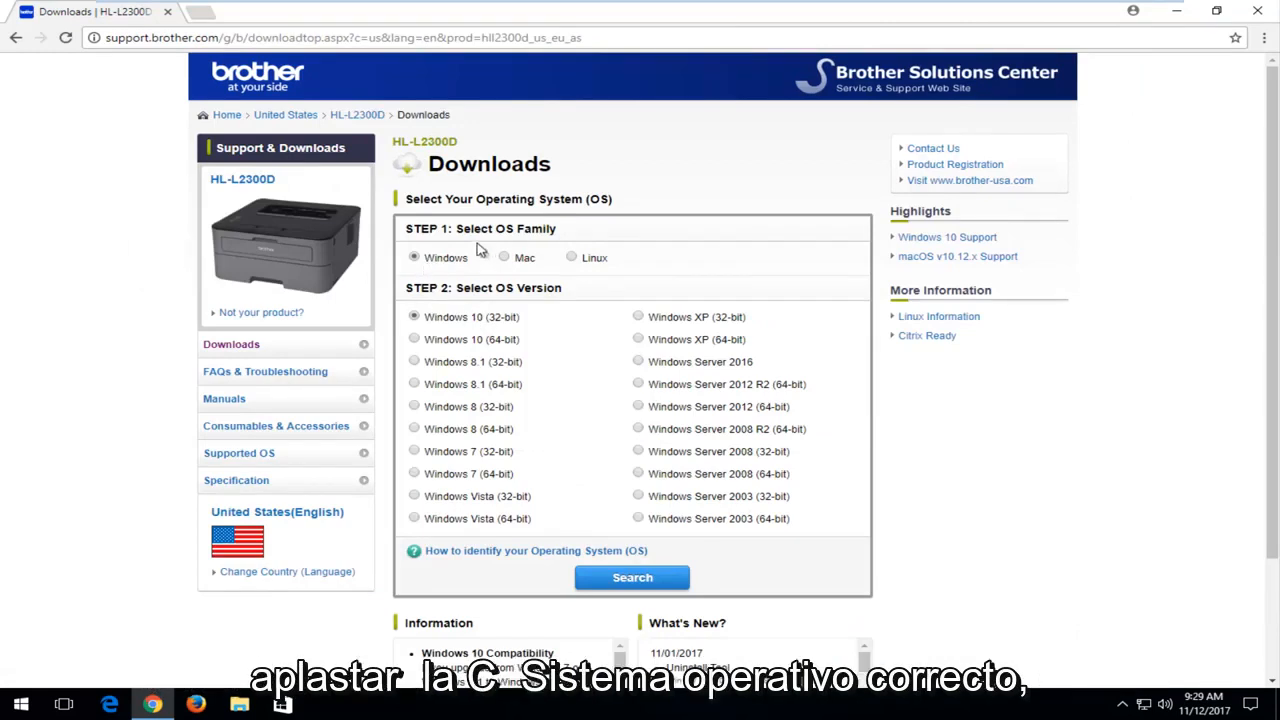
{"action": "mouse_move", "coordinate": [535, 252]}
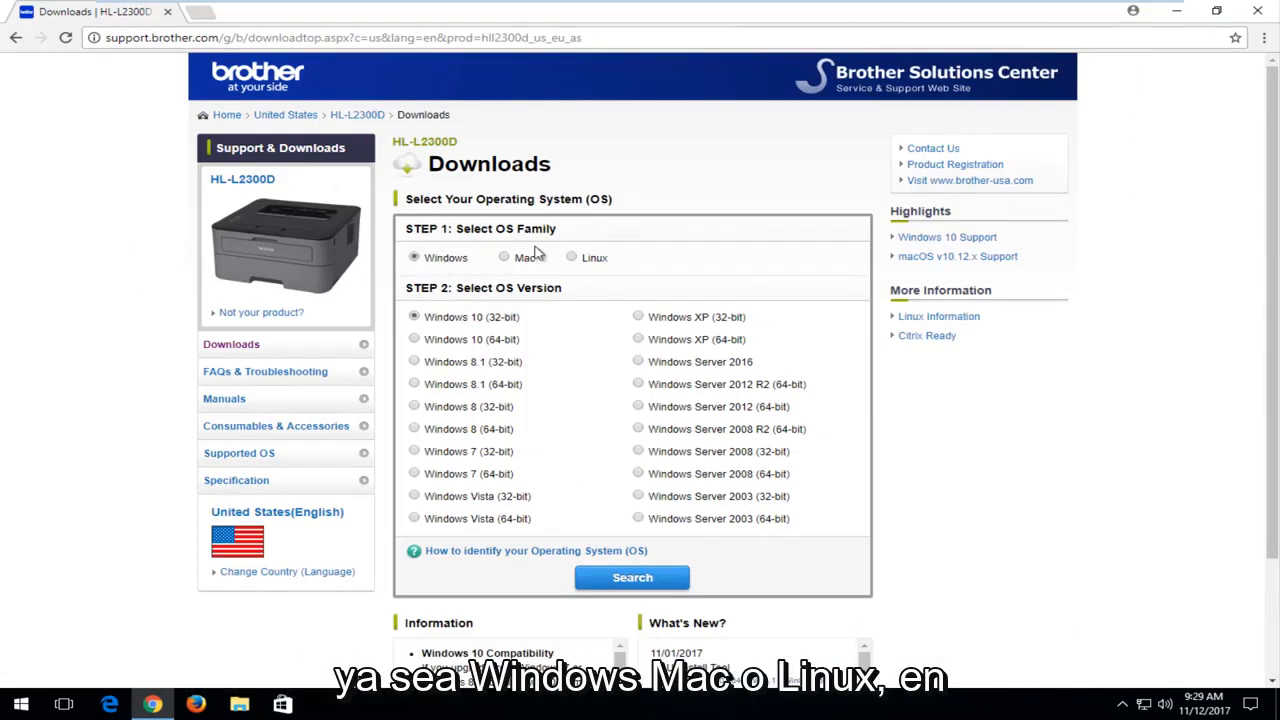
{"action": "mouse_move", "coordinate": [443, 368]}
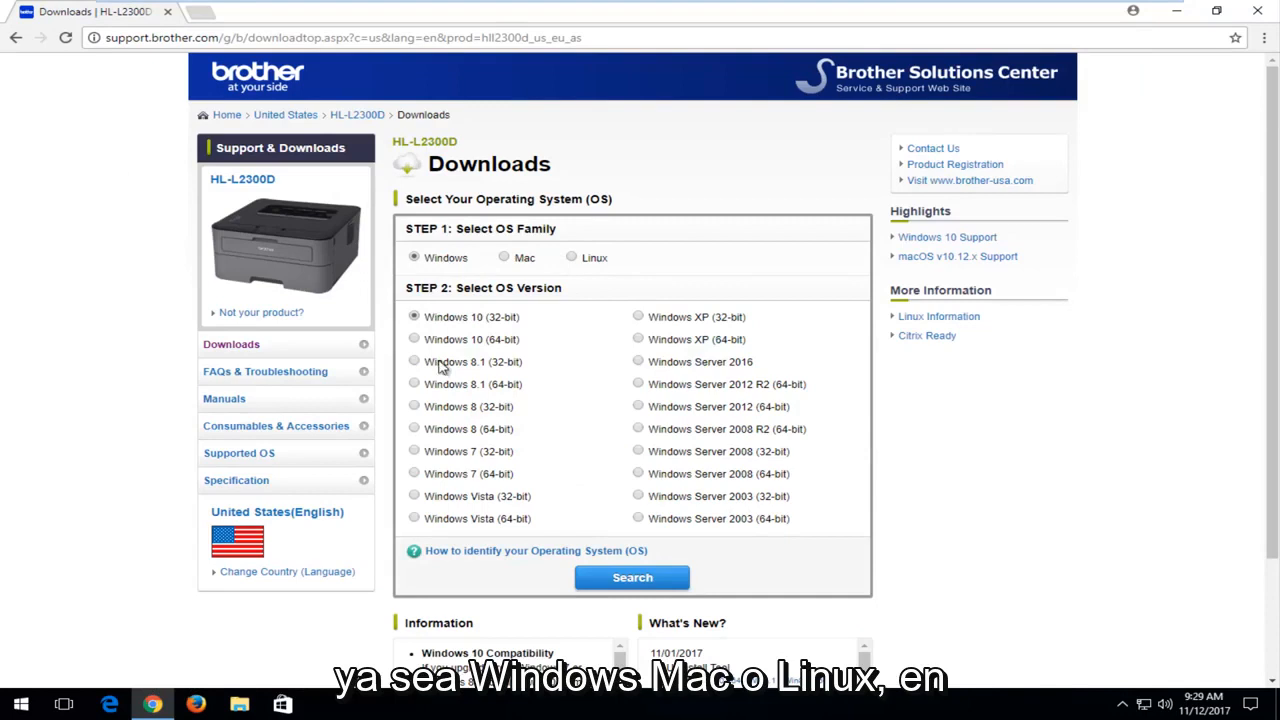
{"action": "mouse_move", "coordinate": [537, 531]}
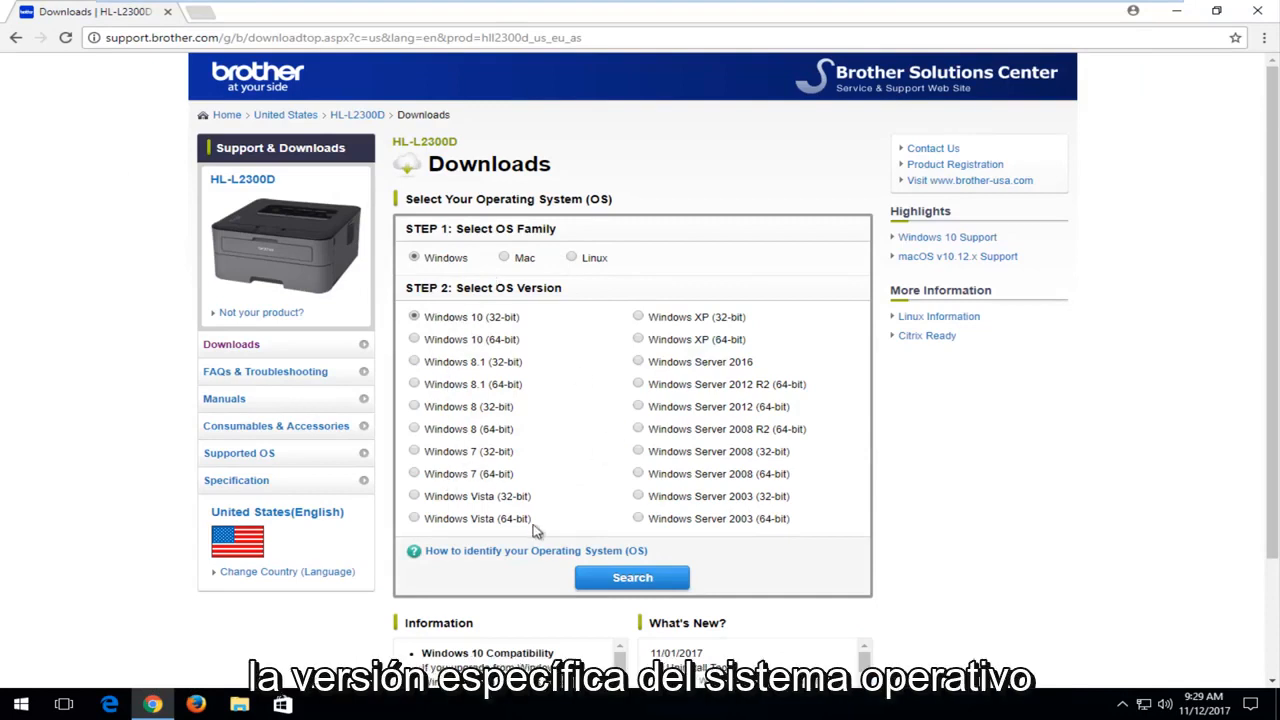
Step: List the HL-L2300D downloads for Windows 10 (32-bit)
{"action": "scroll", "scroll_direction": "down", "scroll_amount": 3}
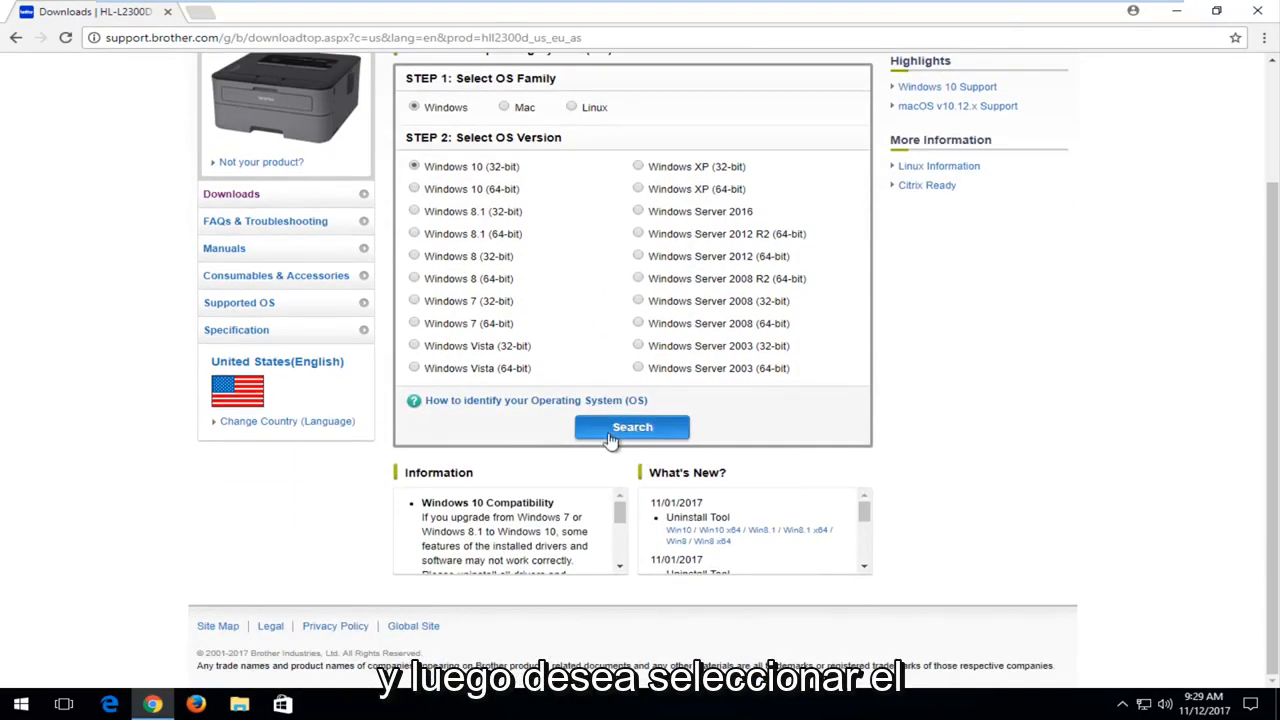
{"action": "left_click", "coordinate": [631, 427]}
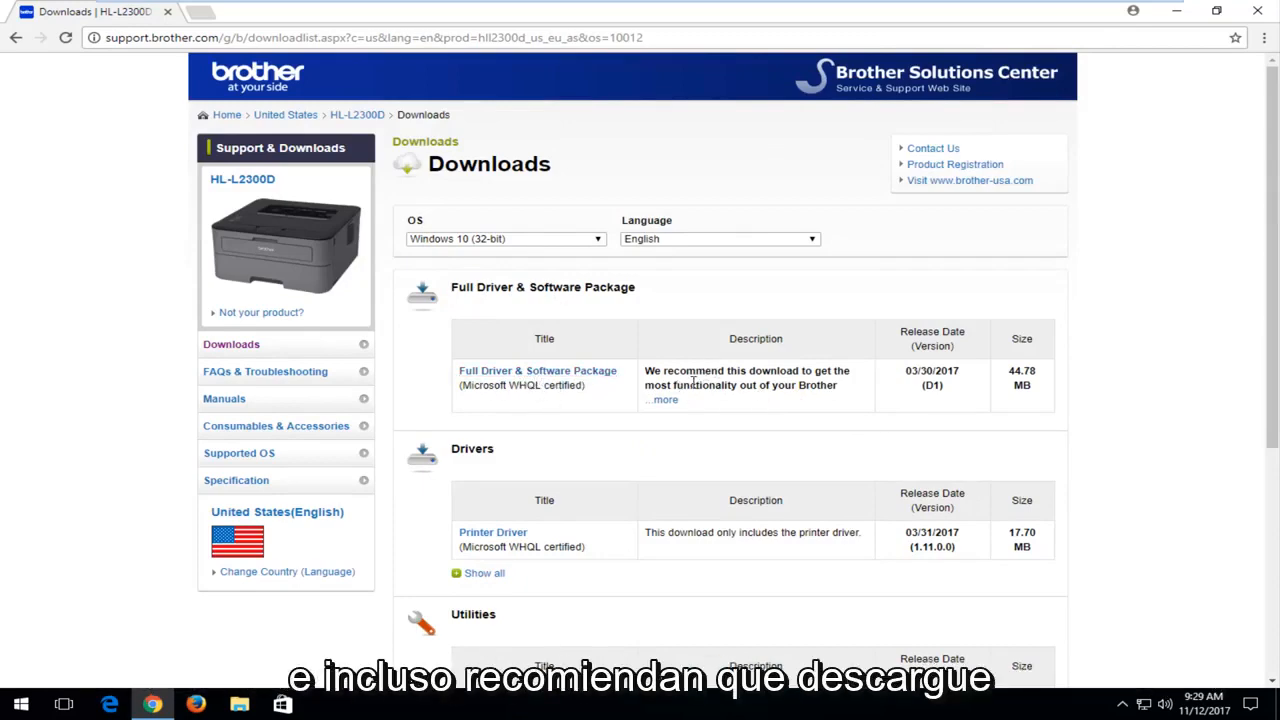
Step: Agree to the EULA and download the Full Driver & Software Package
{"action": "scroll", "scroll_direction": "down", "scroll_amount": 3}
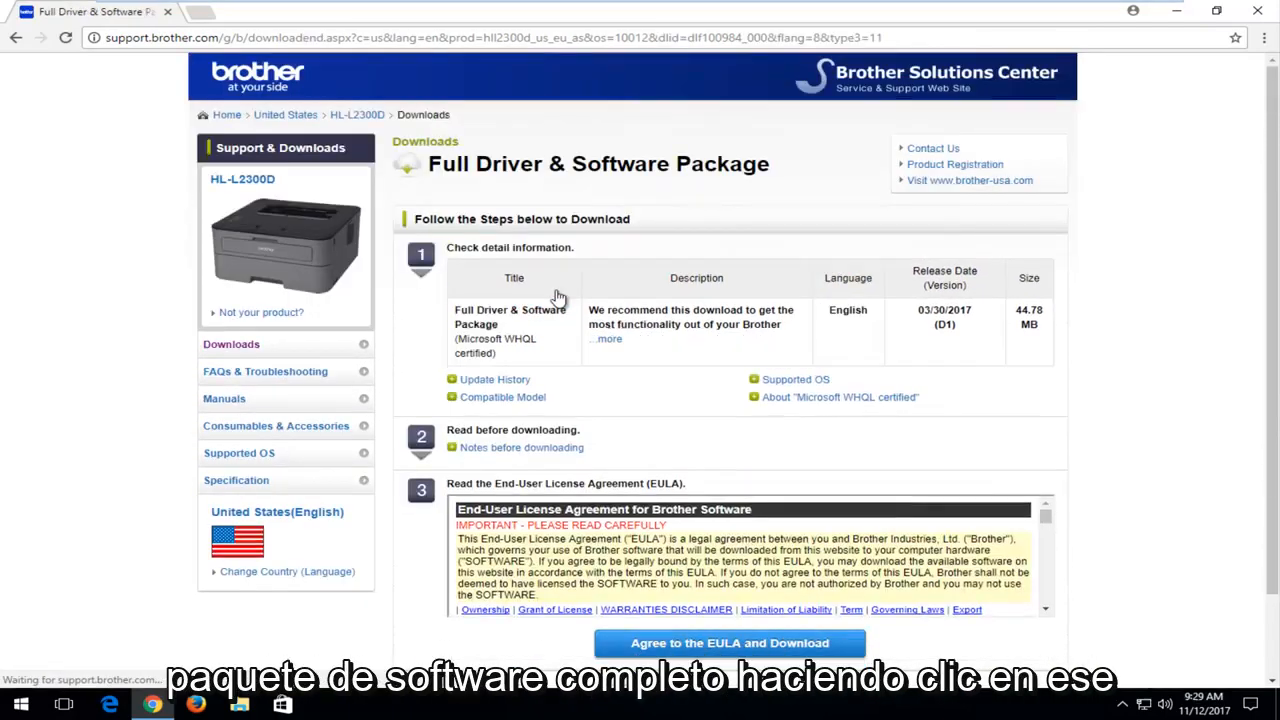
{"action": "scroll", "scroll_direction": "down", "scroll_amount": 3}
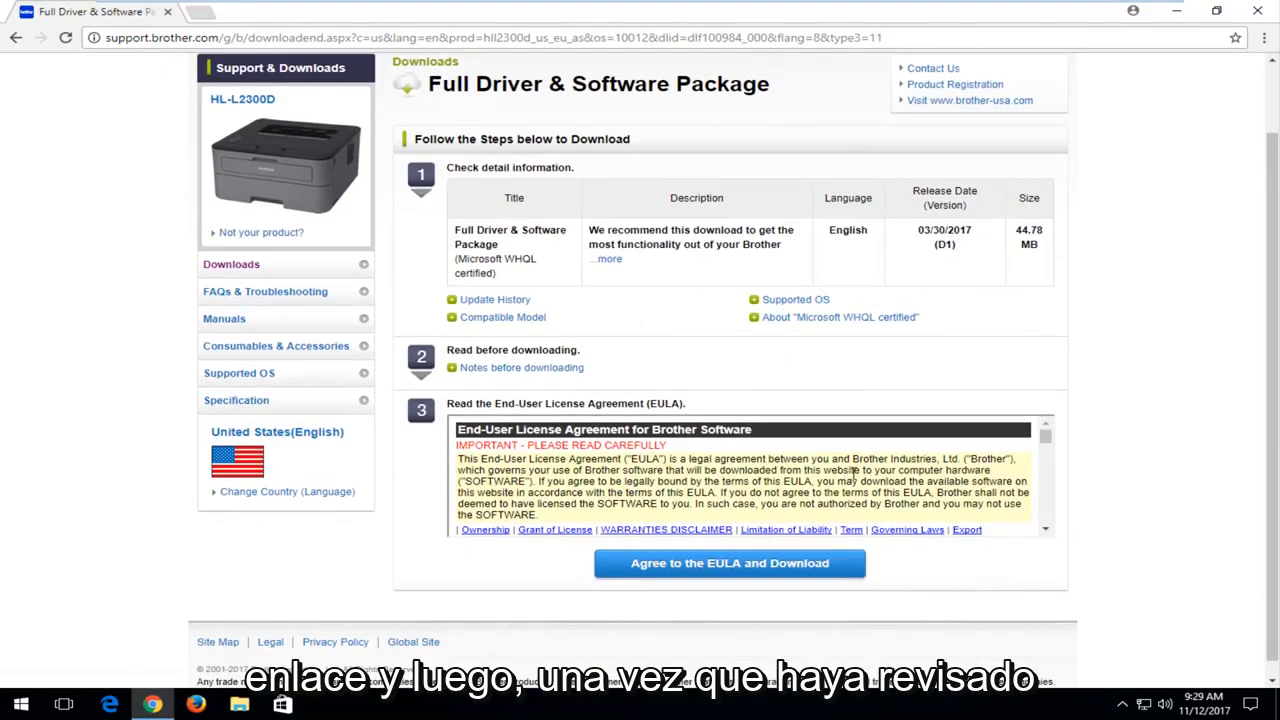
{"action": "scroll", "scroll_direction": "down", "scroll_amount": 3}
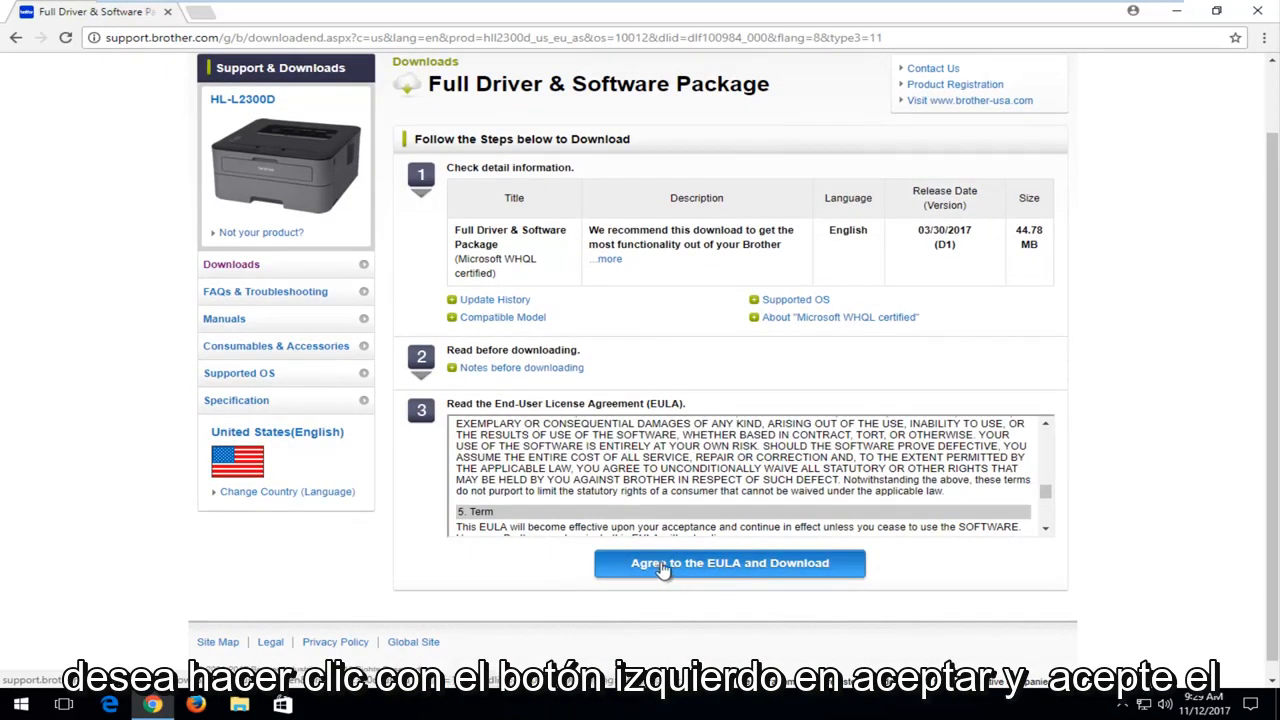
{"action": "left_click", "coordinate": [729, 562]}
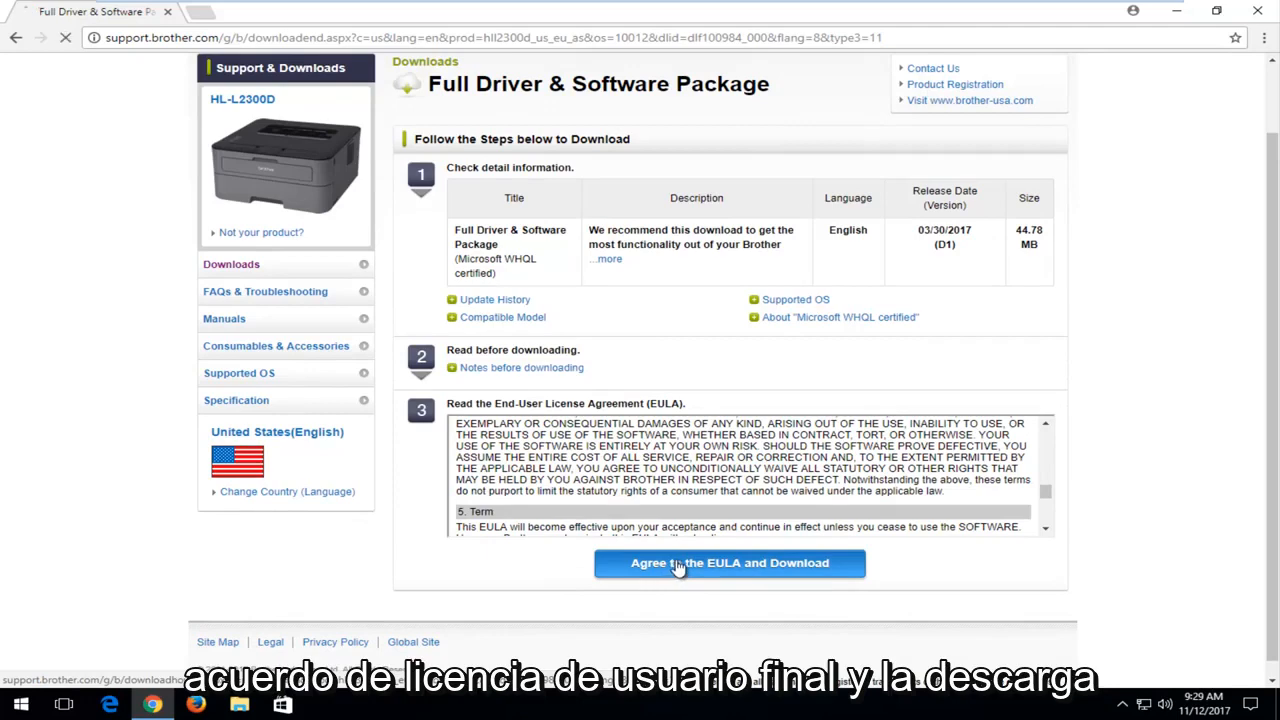
{"action": "left_click", "coordinate": [729, 562]}
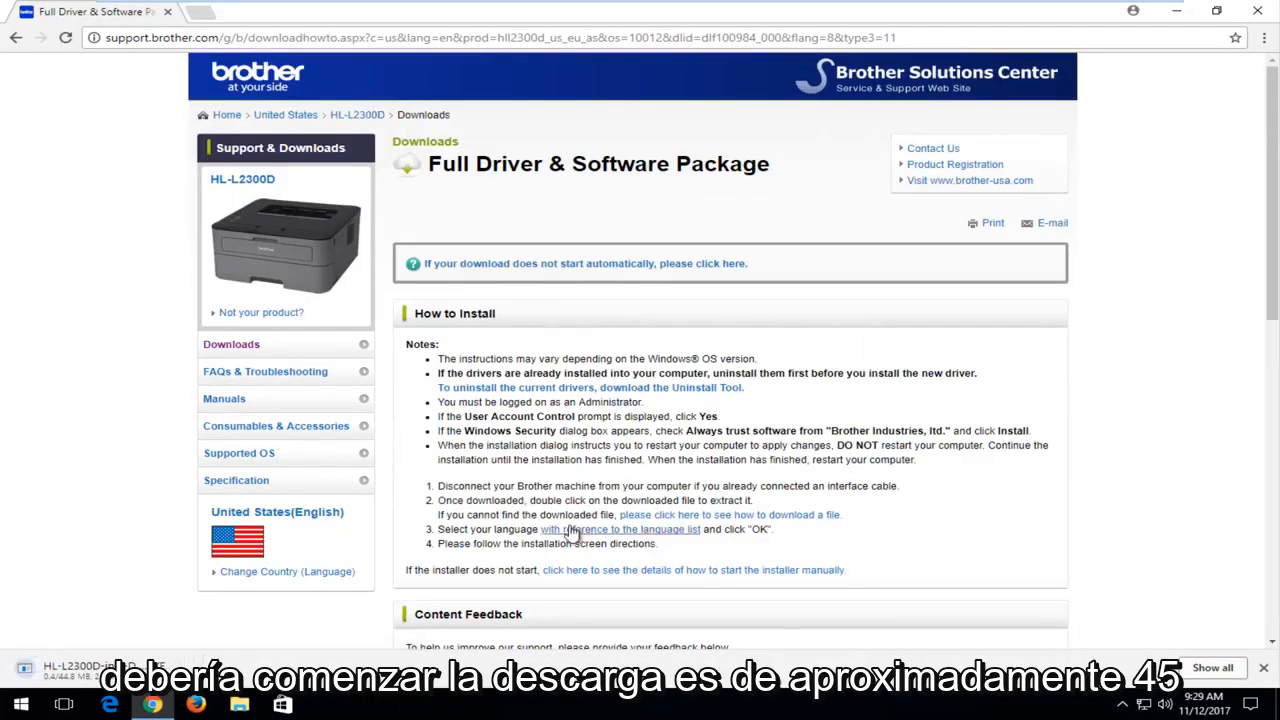
Step: Wait for the HL-L2300D EXE to finish downloading, then open it from the download bar
{"action": "scroll", "scroll_direction": "down", "scroll_amount": 3}
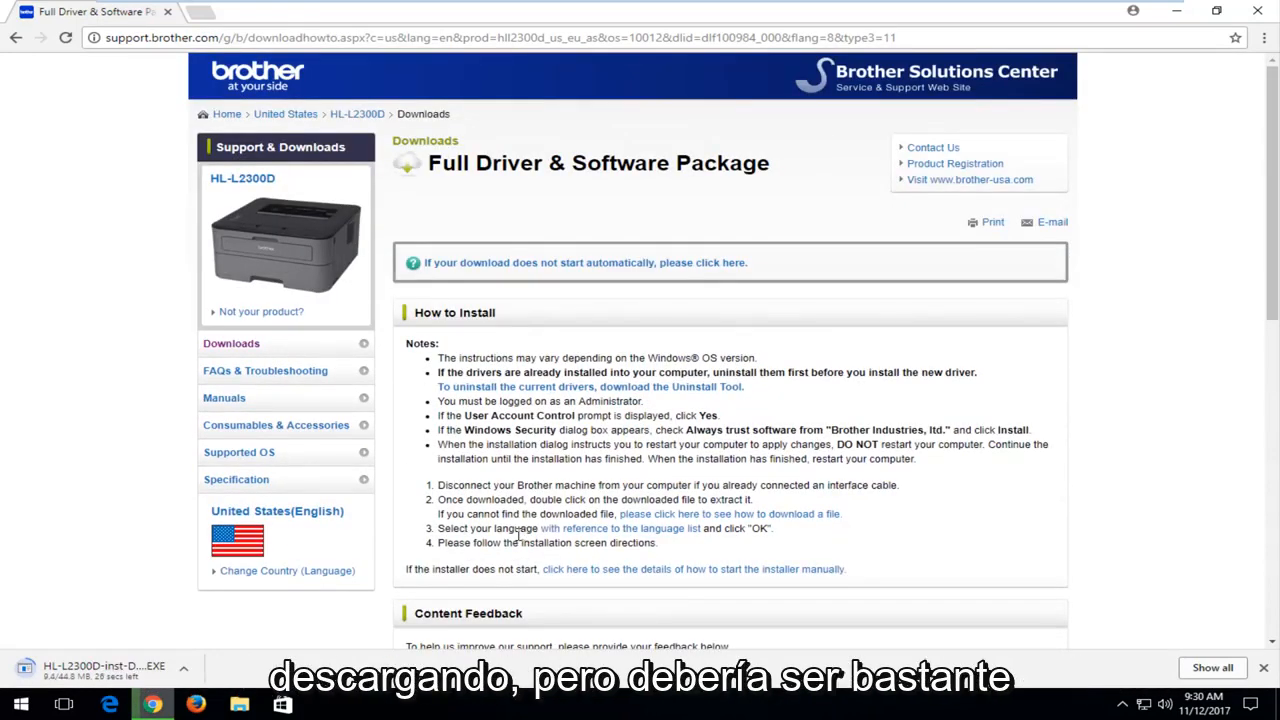
{"action": "scroll", "scroll_direction": "down", "scroll_amount": 3}
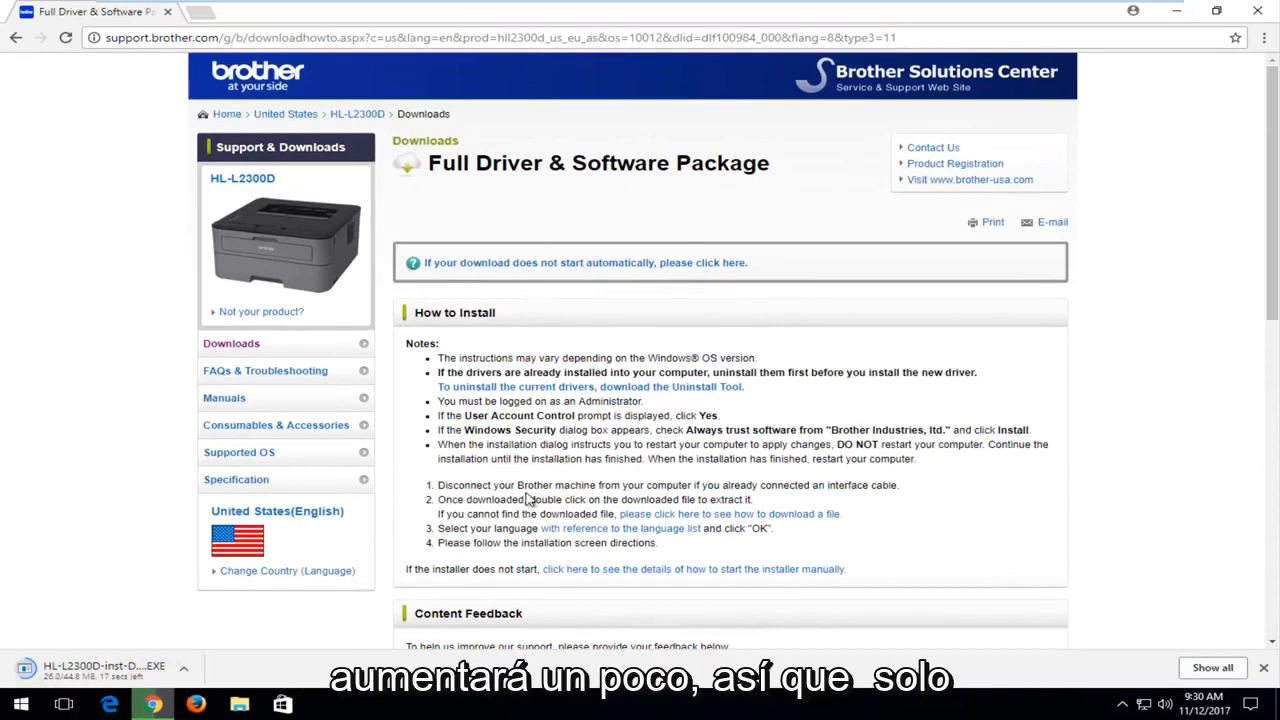
{"action": "scroll", "scroll_direction": "down", "scroll_amount": 3}
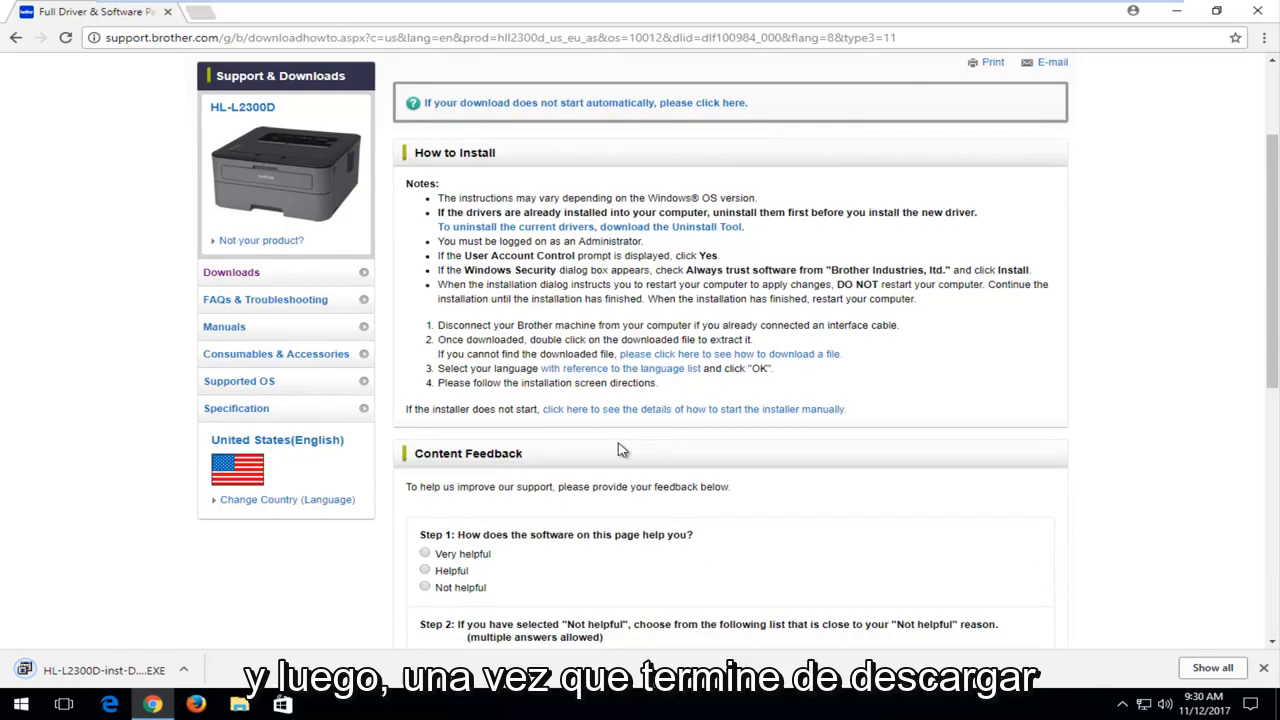
{"action": "left_click", "coordinate": [100, 670]}
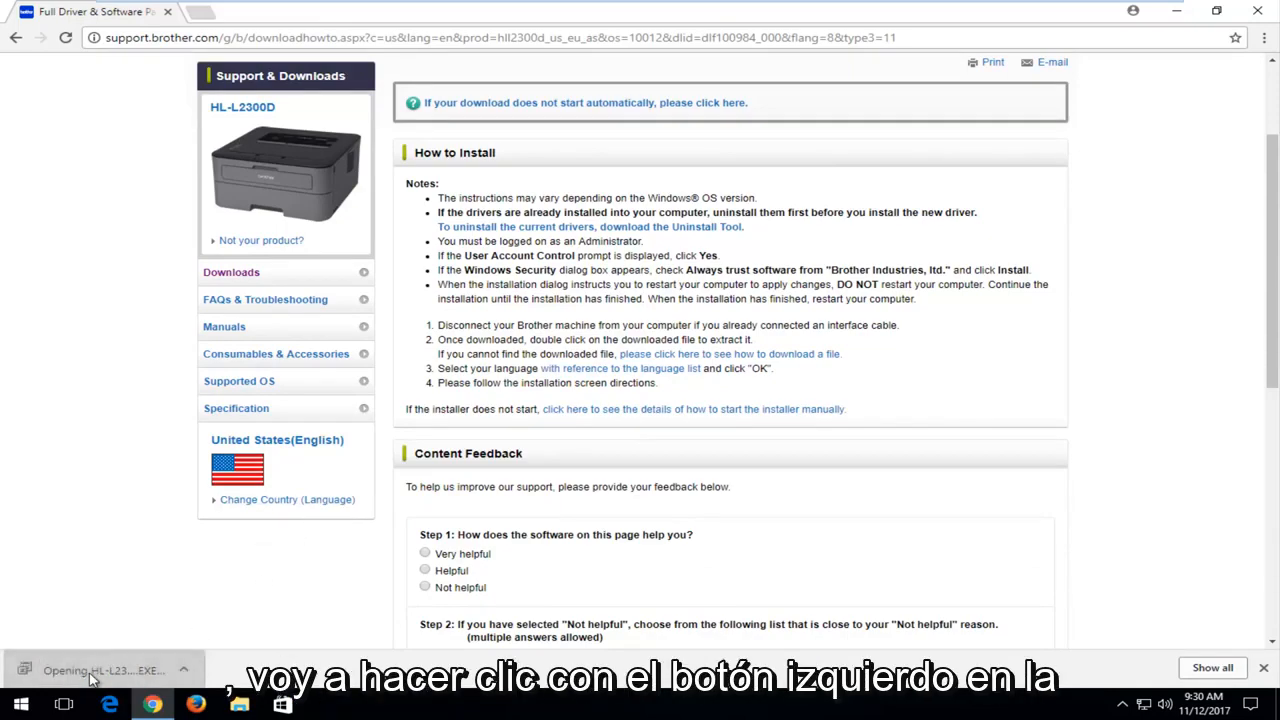
Step: Run the installer past the security warning and UAC prompt, and confirm the setup language
{"action": "left_click", "coordinate": [100, 670]}
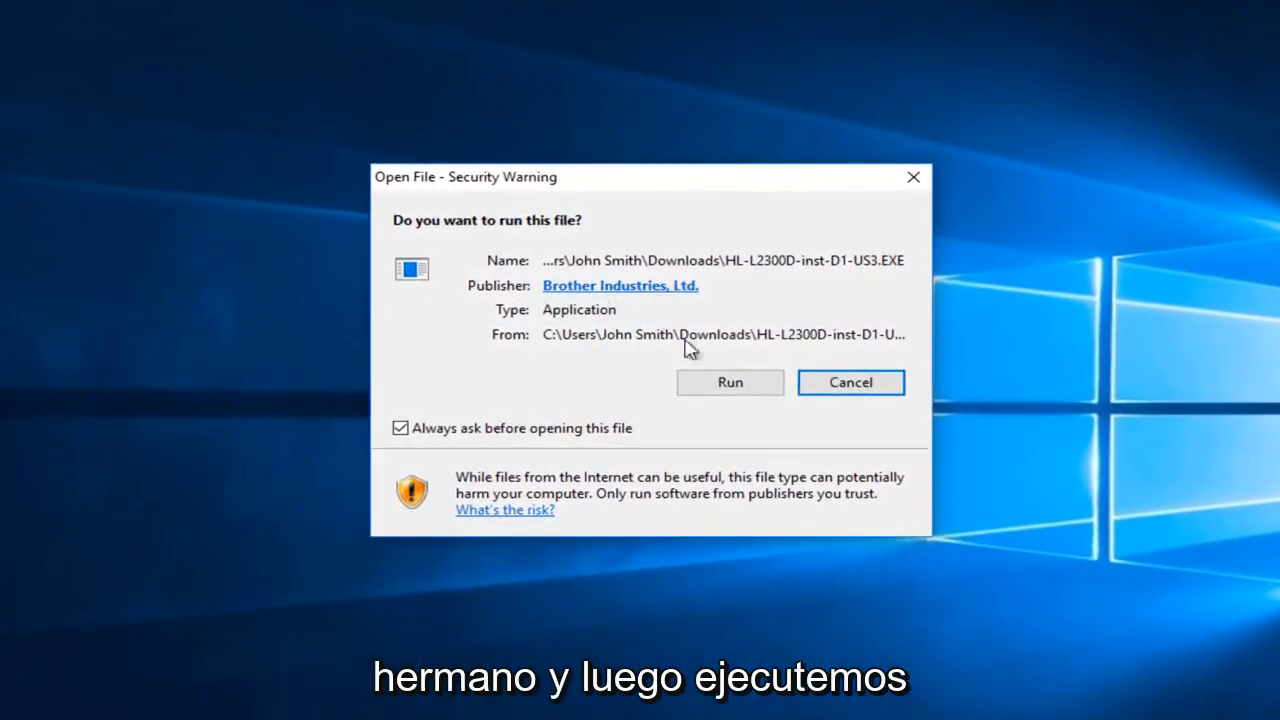
{"action": "left_click", "coordinate": [730, 382]}
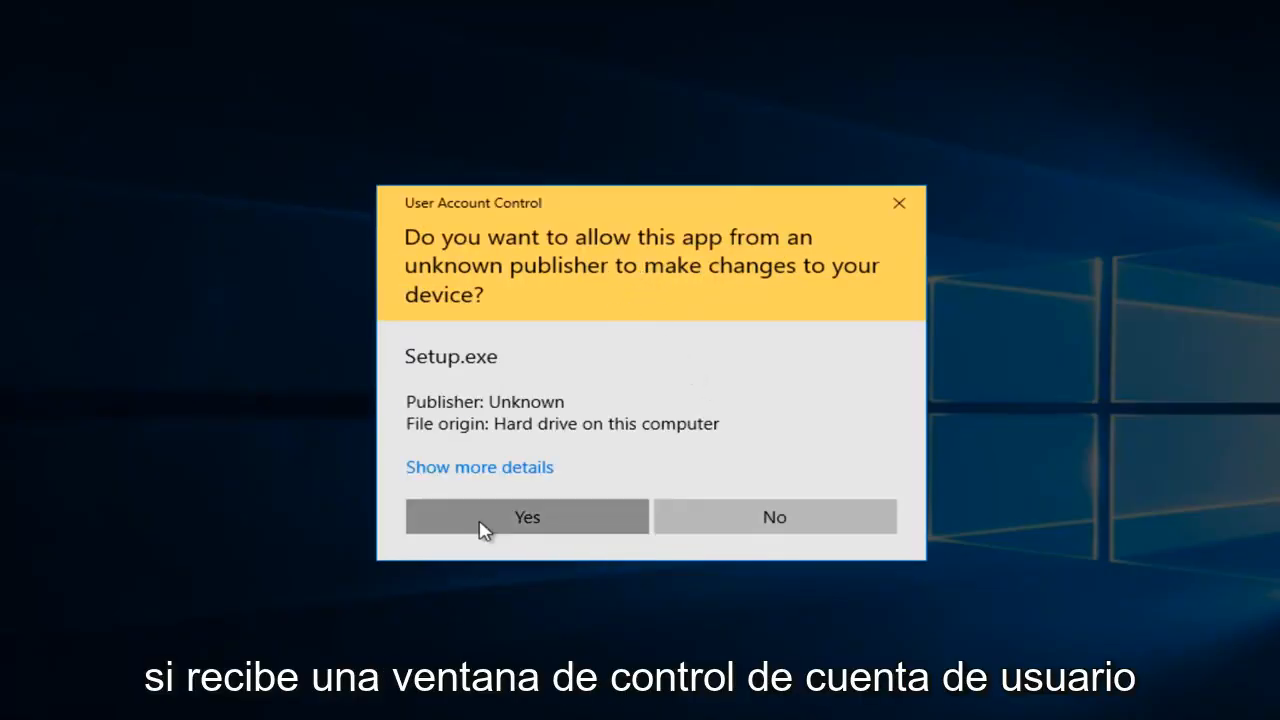
{"action": "left_click", "coordinate": [526, 516]}
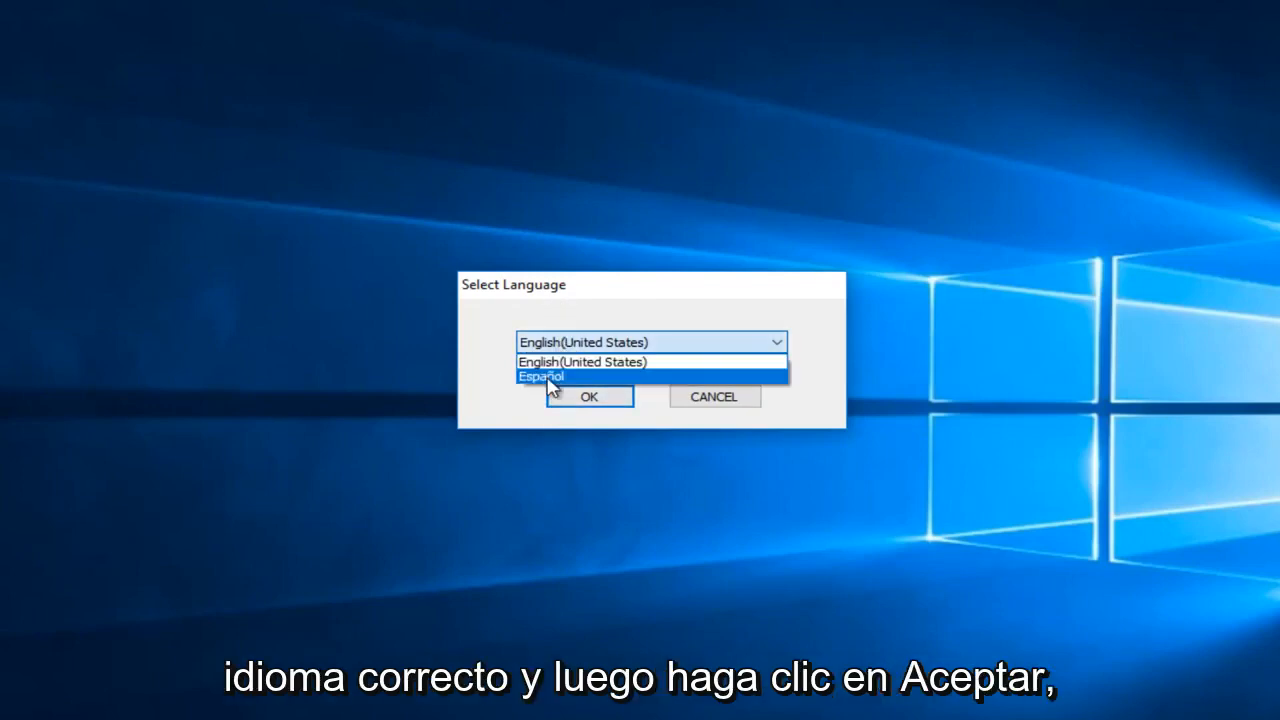
{"action": "left_click", "coordinate": [588, 396]}
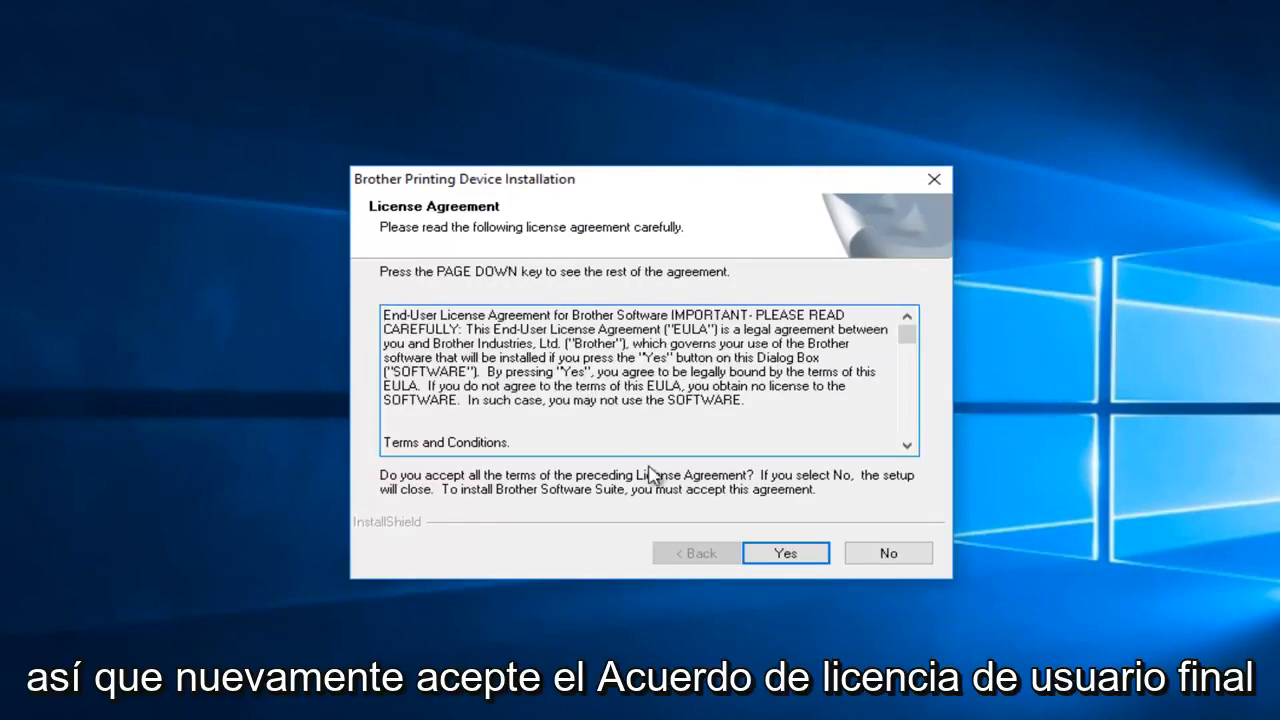
Step: Accept the Brother license agreement and proceed with the Standard setup type
{"action": "left_click", "coordinate": [785, 553]}
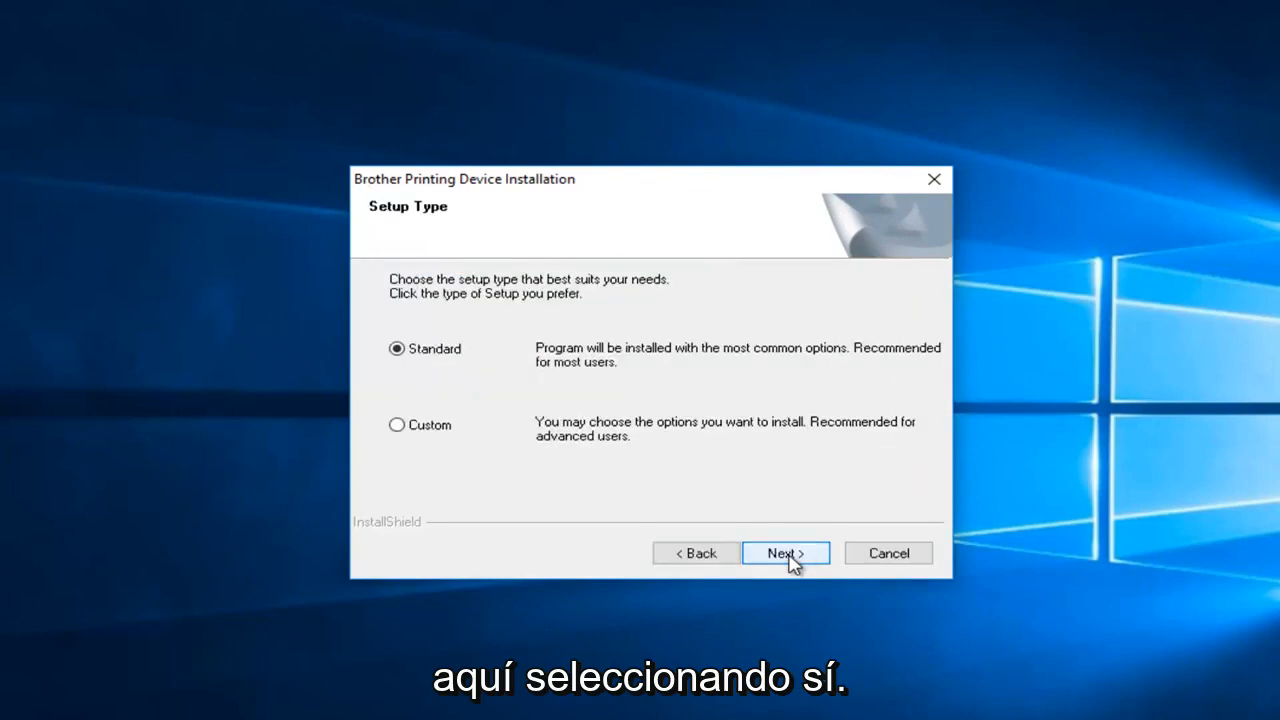
{"action": "mouse_move", "coordinate": [573, 371]}
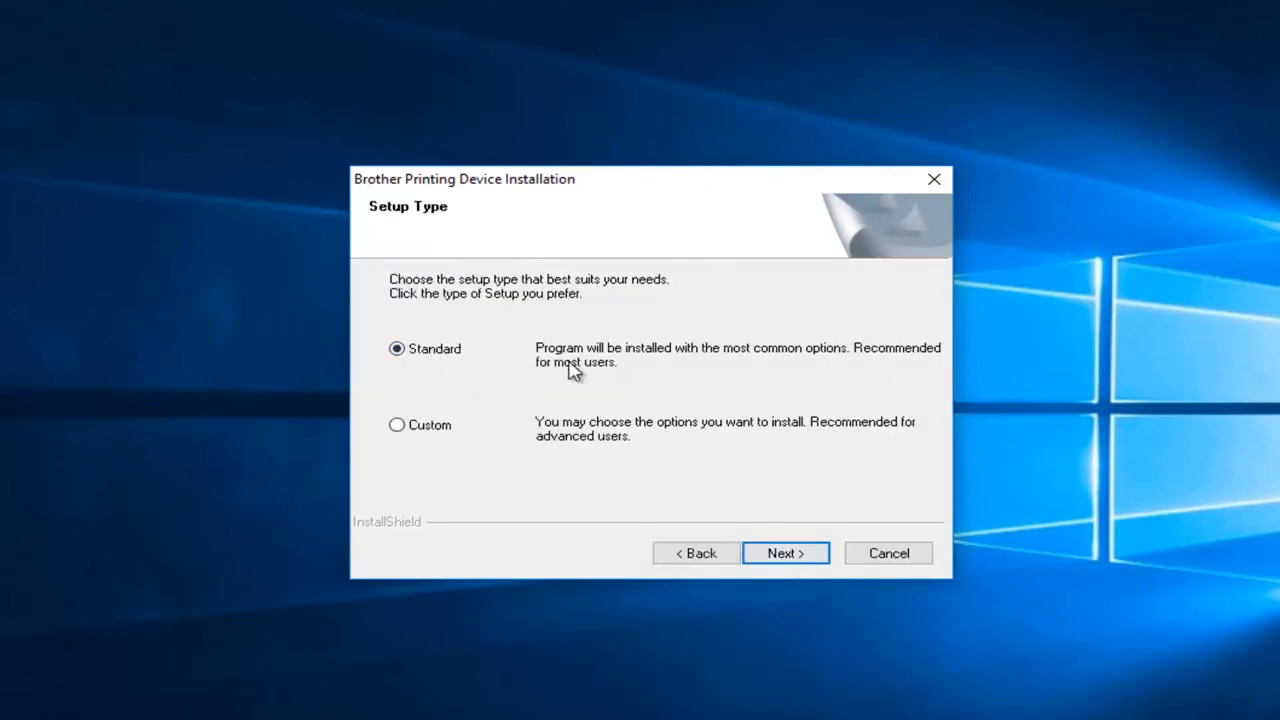
{"action": "mouse_move", "coordinate": [786, 553]}
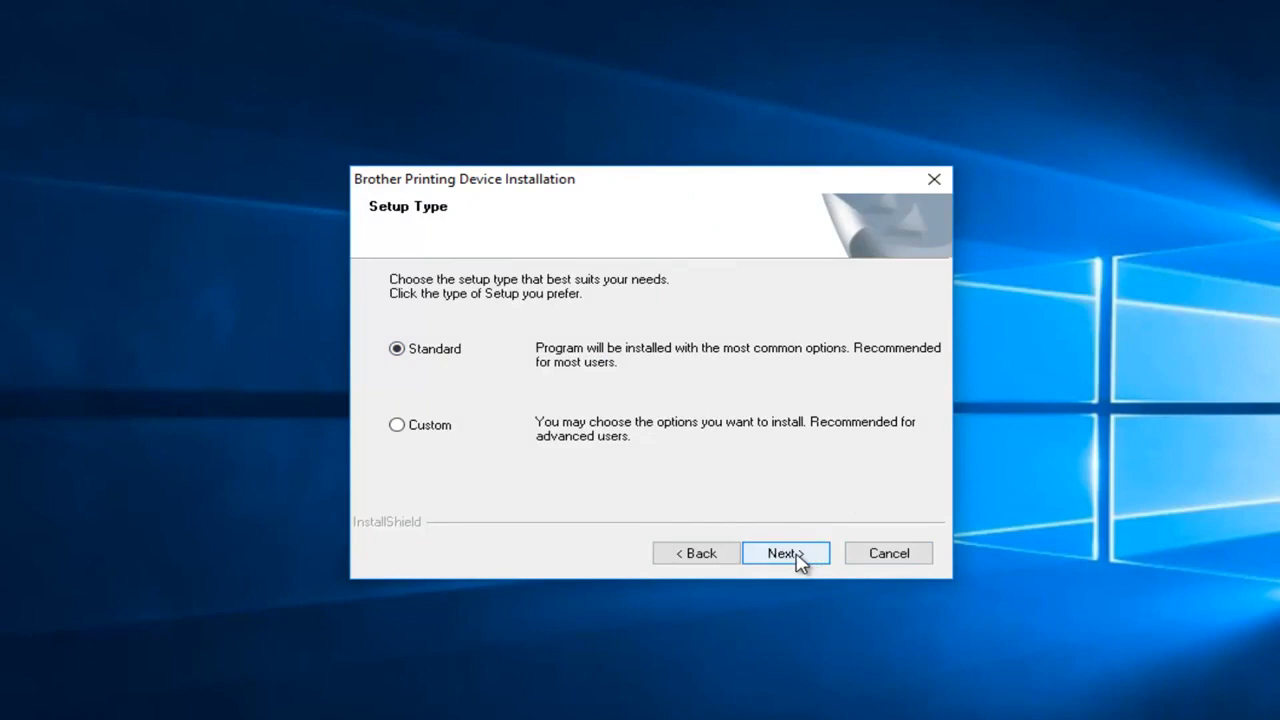
{"action": "left_click", "coordinate": [785, 553]}
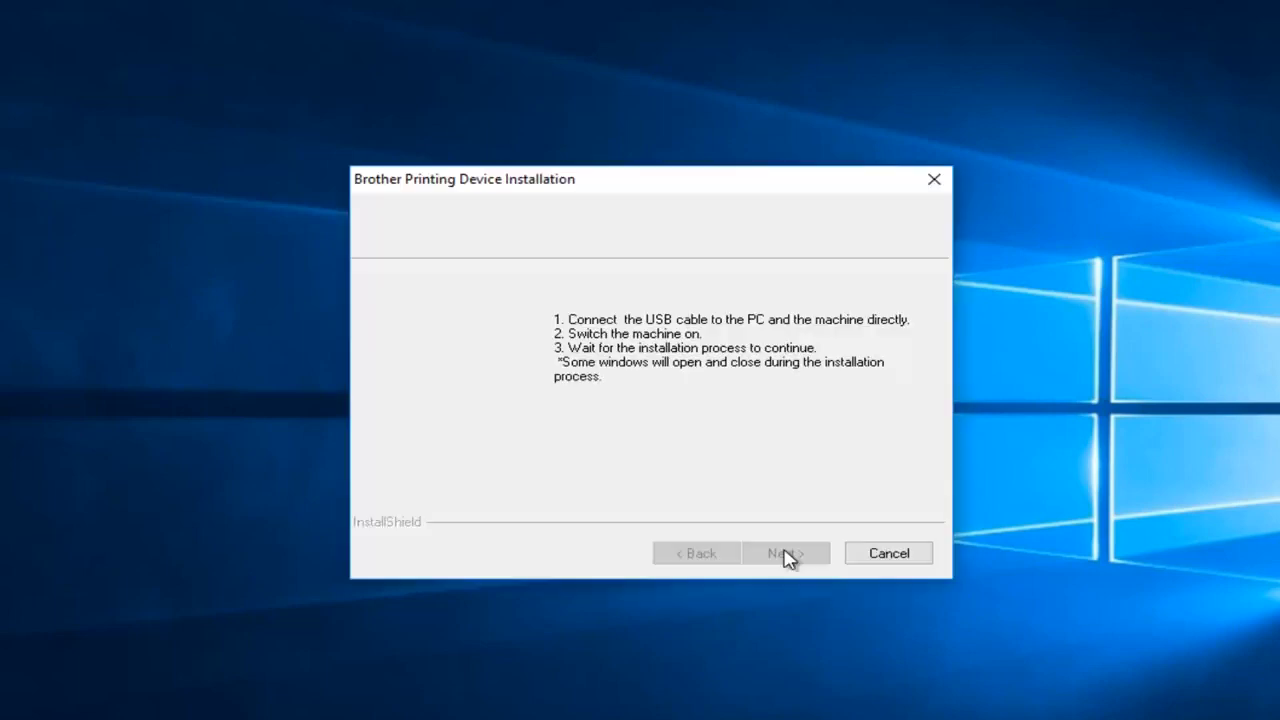
{"action": "left_click", "coordinate": [786, 553]}
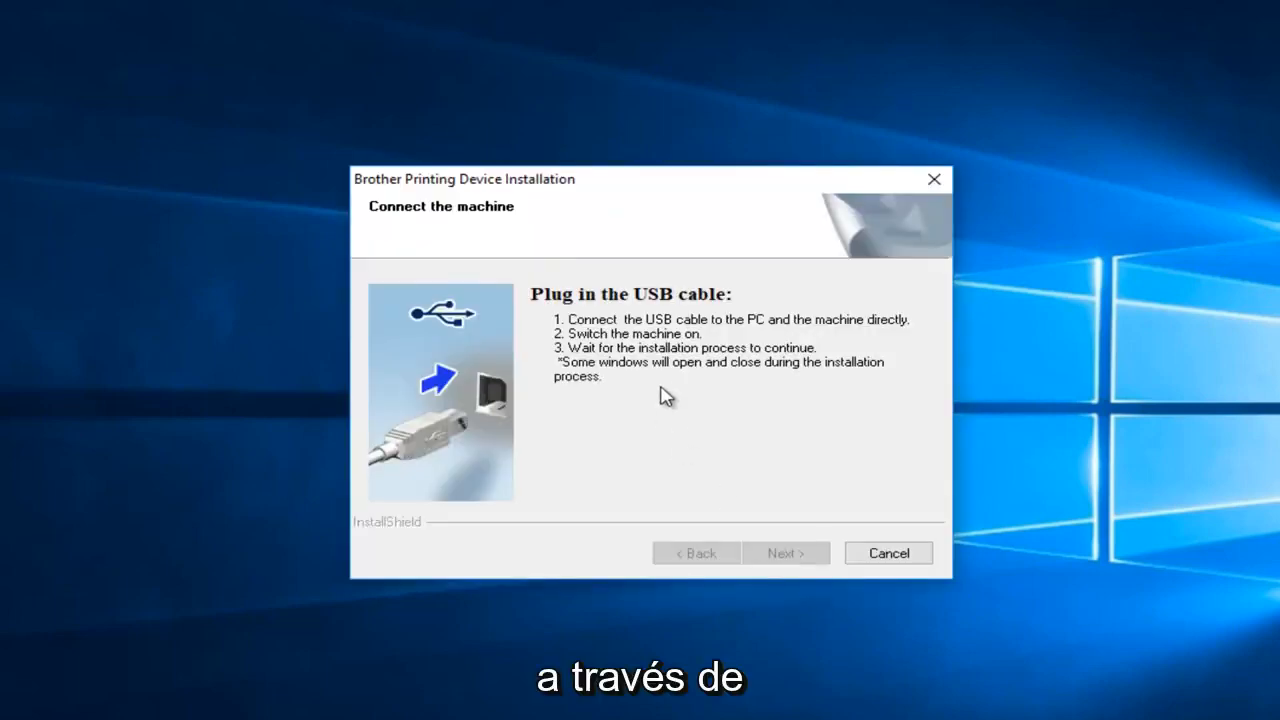
{"action": "mouse_move", "coordinate": [640, 360]}
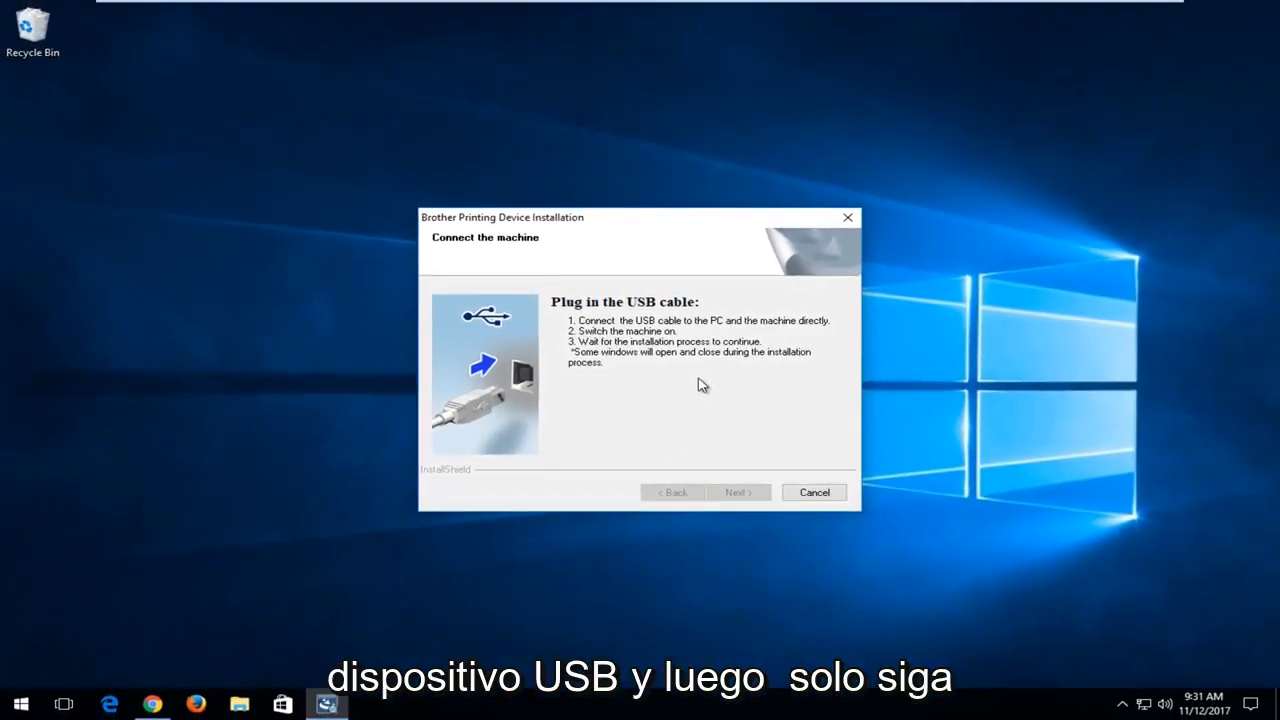
{"action": "mouse_move", "coordinate": [718, 528]}
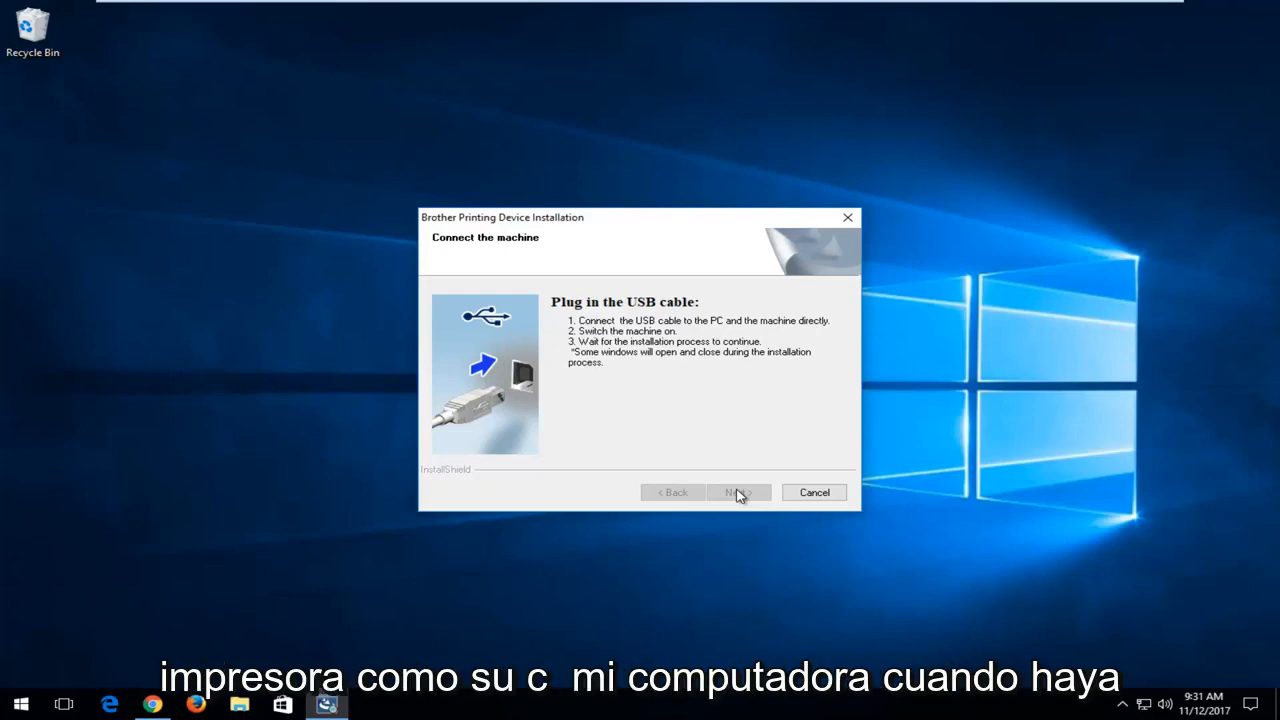
{"action": "mouse_move", "coordinate": [727, 480]}
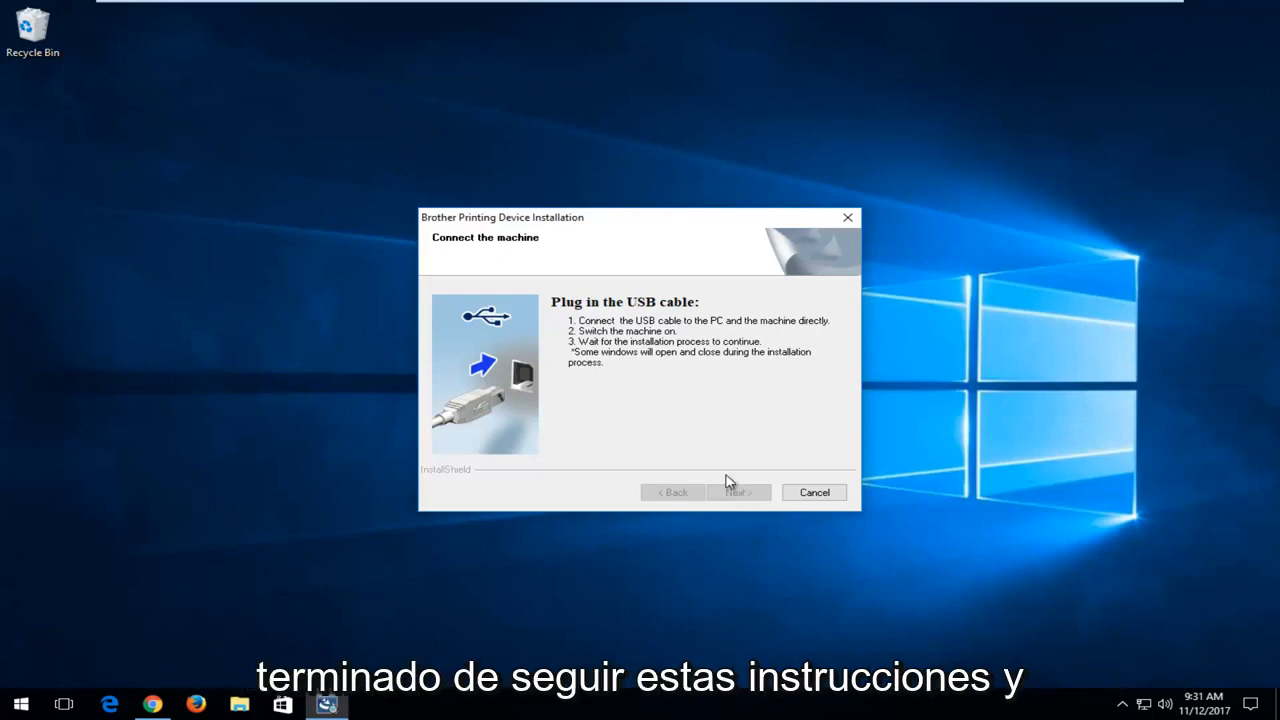